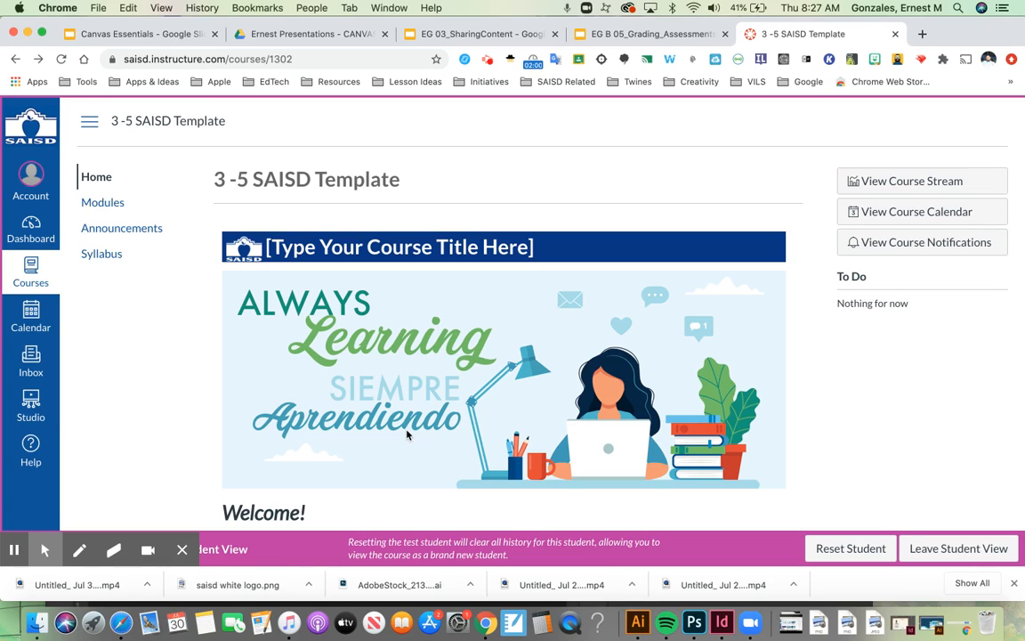
{"action": "mouse_move", "coordinate": [296, 371]}
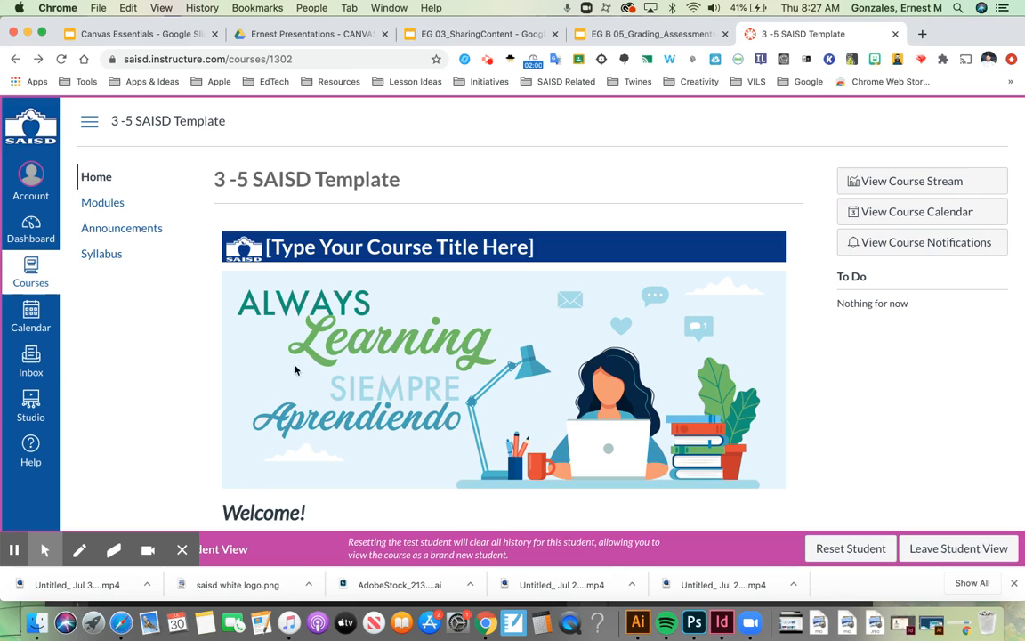
{"action": "mouse_move", "coordinate": [30, 360]}
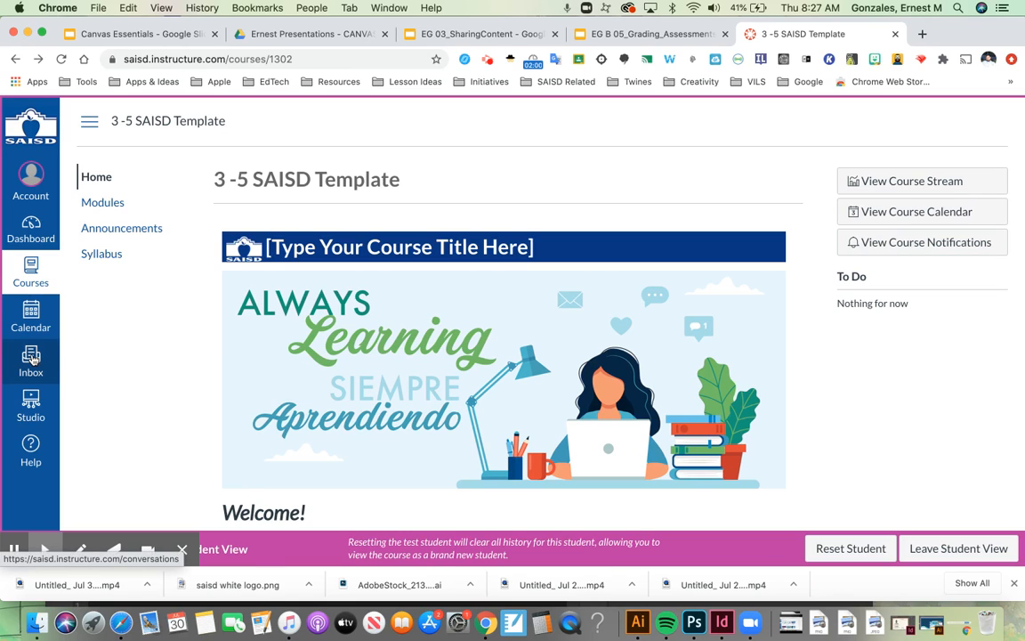
- Try the student inbox, hit Access Denied, and go back
{"action": "left_click", "coordinate": [30, 361]}
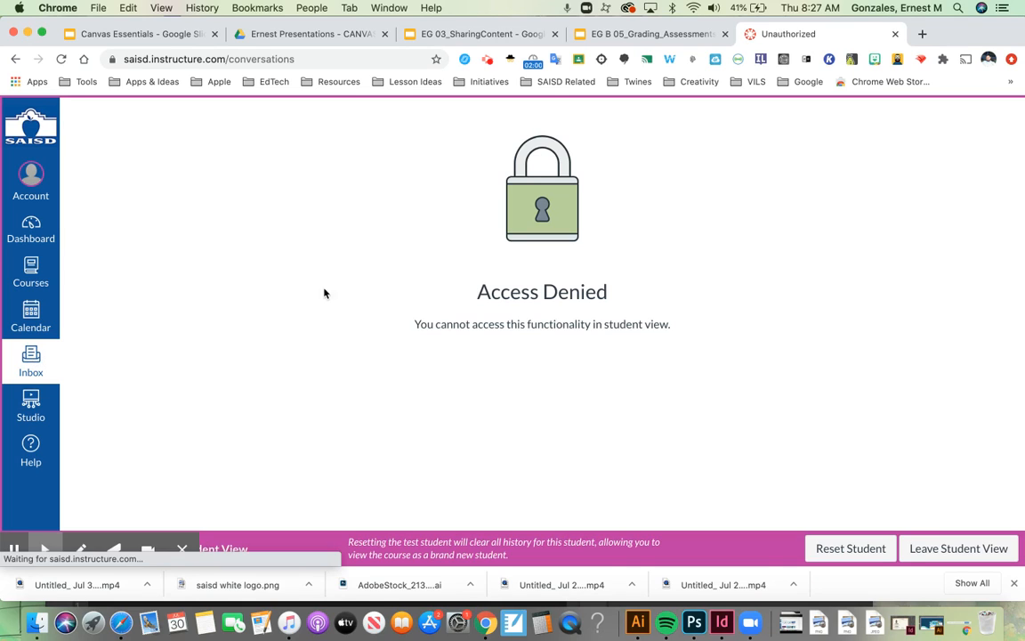
{"action": "left_click", "coordinate": [15, 59]}
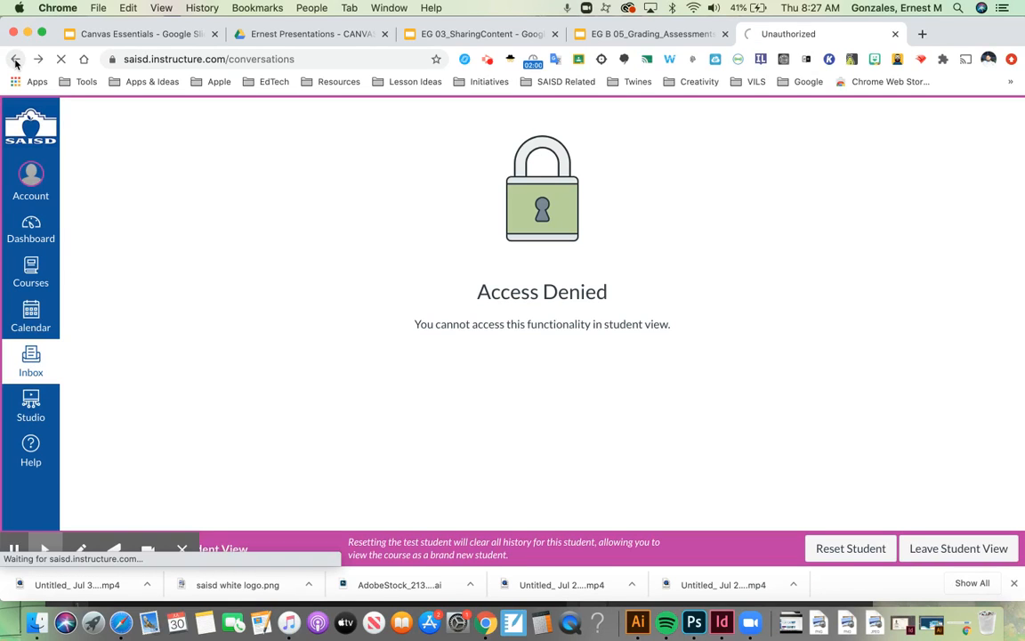
- Return to the 3 -5 SAISD Template home page and head to the course calendar
{"action": "left_click", "coordinate": [15, 59]}
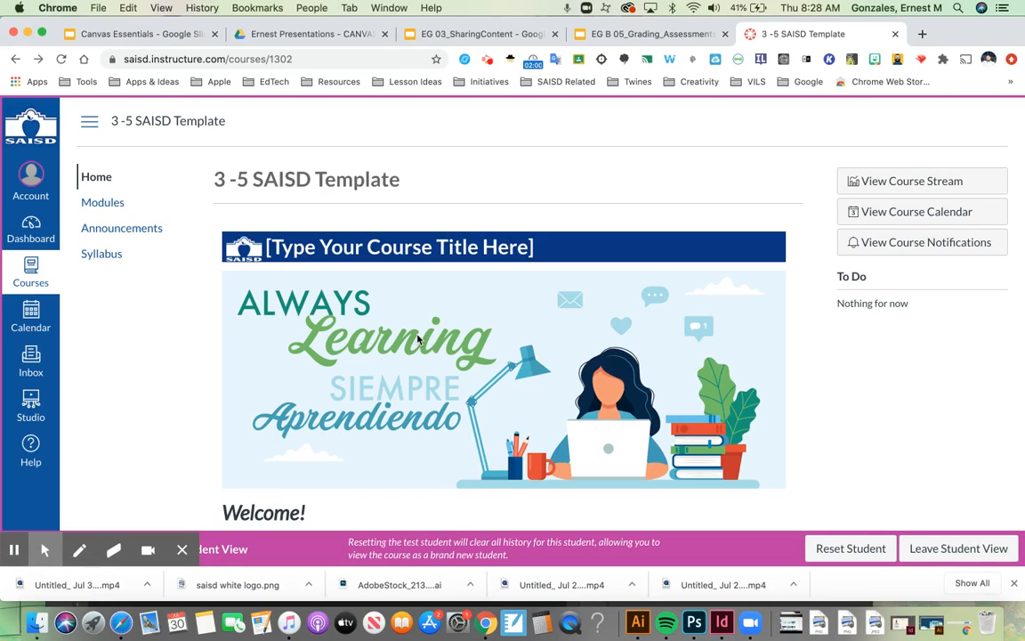
{"action": "mouse_move", "coordinate": [862, 327]}
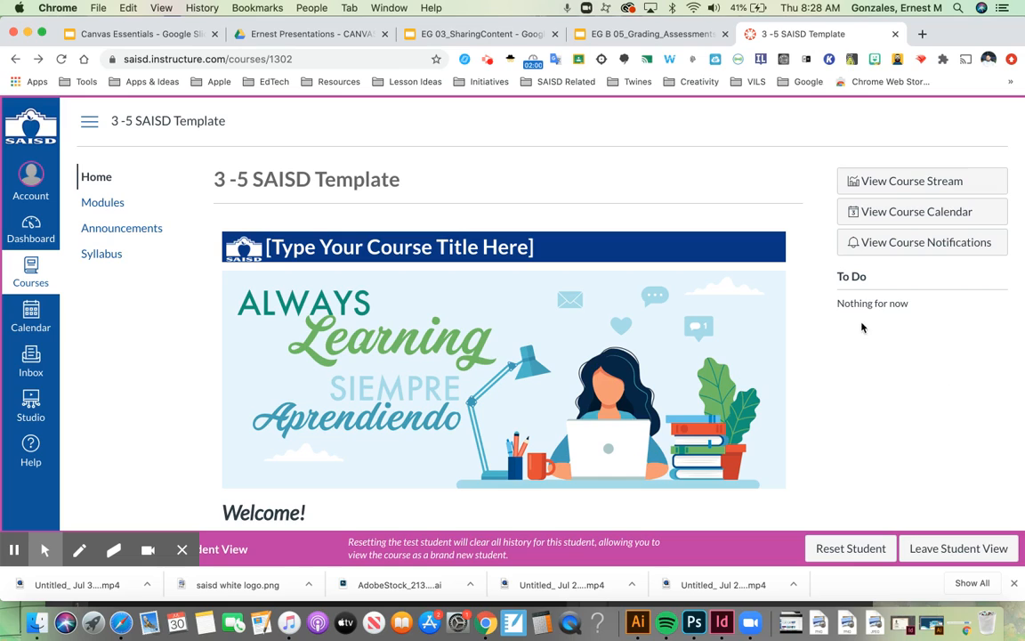
{"action": "mouse_move", "coordinate": [884, 346]}
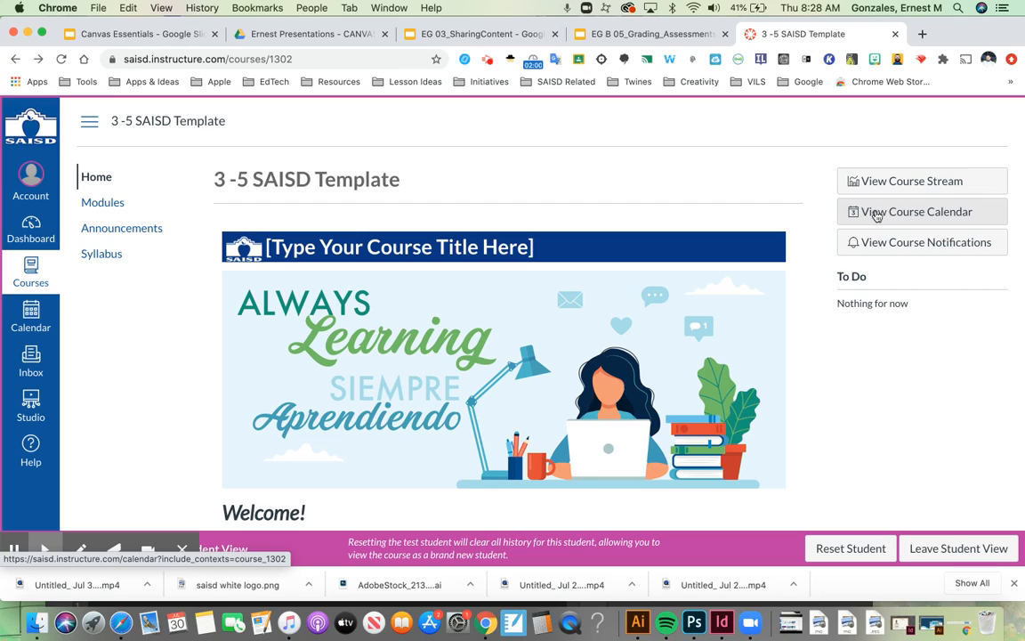
{"action": "left_click", "coordinate": [904, 212]}
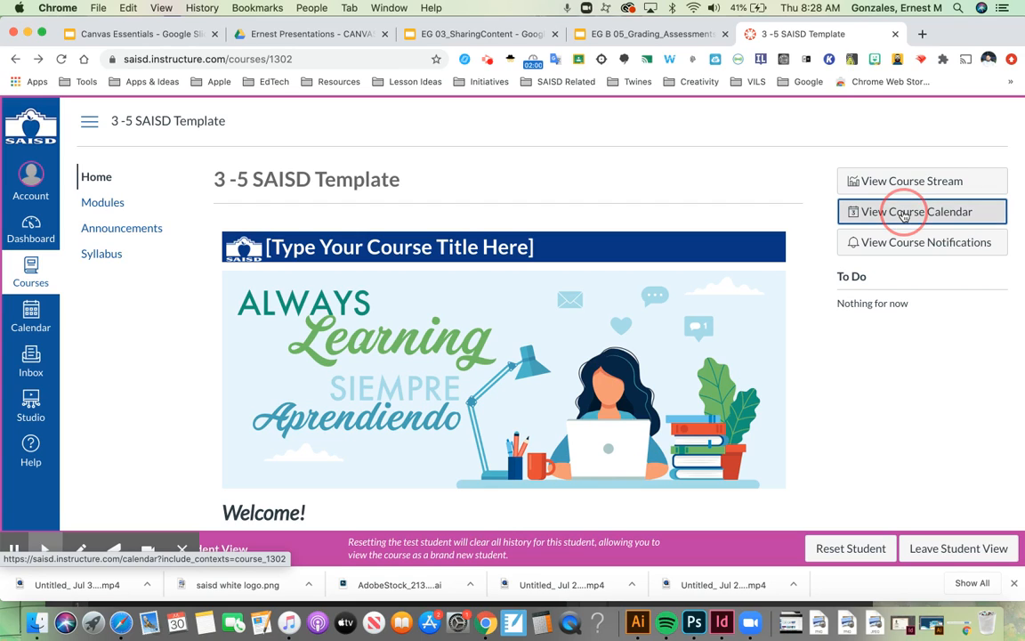
- Load the course calendar and scroll through the July 2020 month grid
{"action": "left_click", "coordinate": [922, 211]}
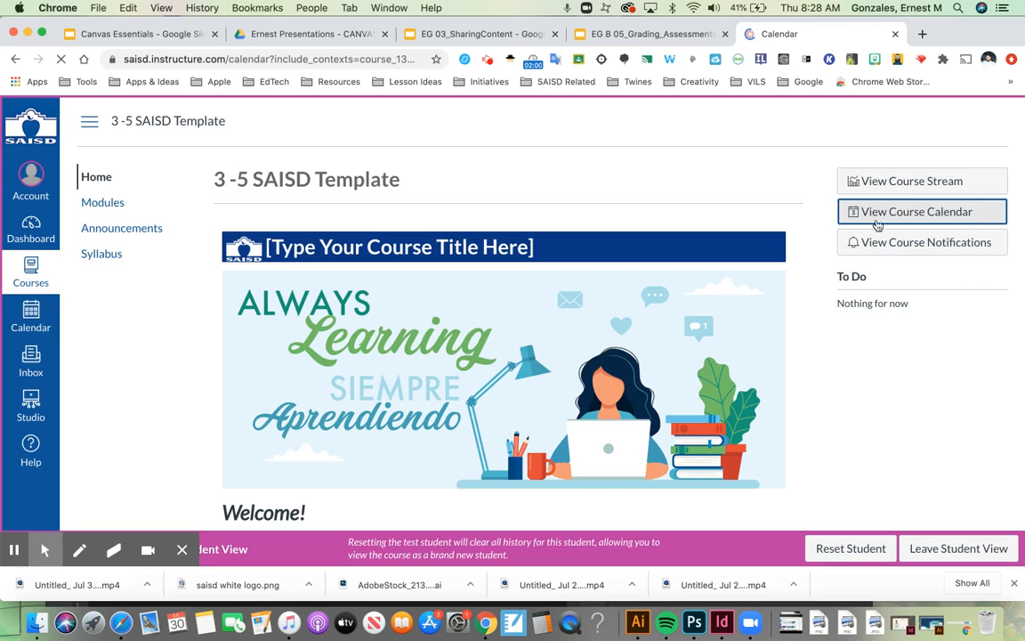
{"action": "left_click", "coordinate": [916, 211]}
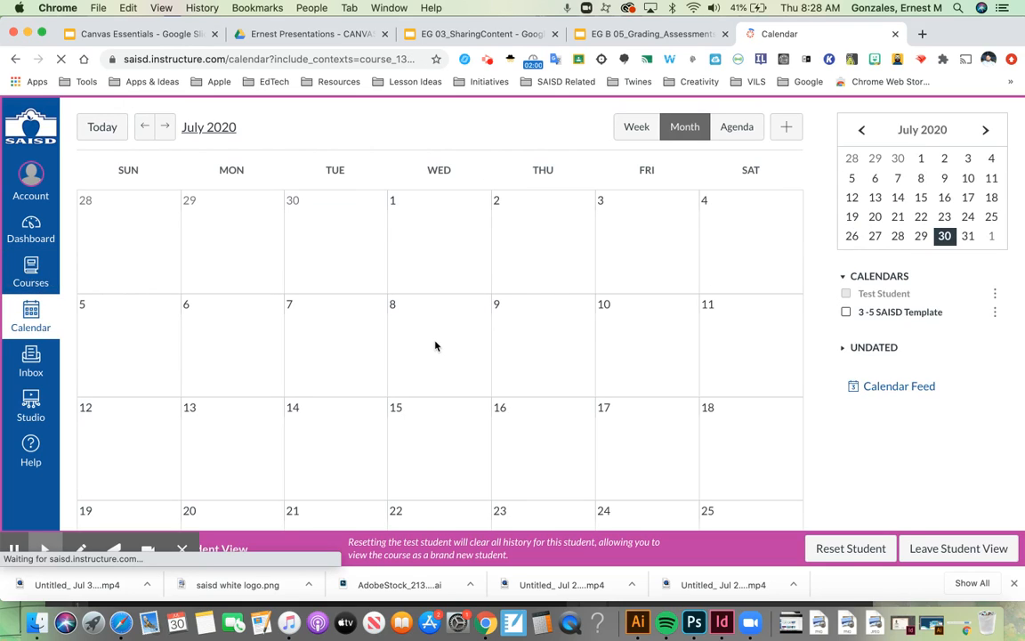
{"action": "scroll", "scroll_direction": "down", "scroll_amount": 3}
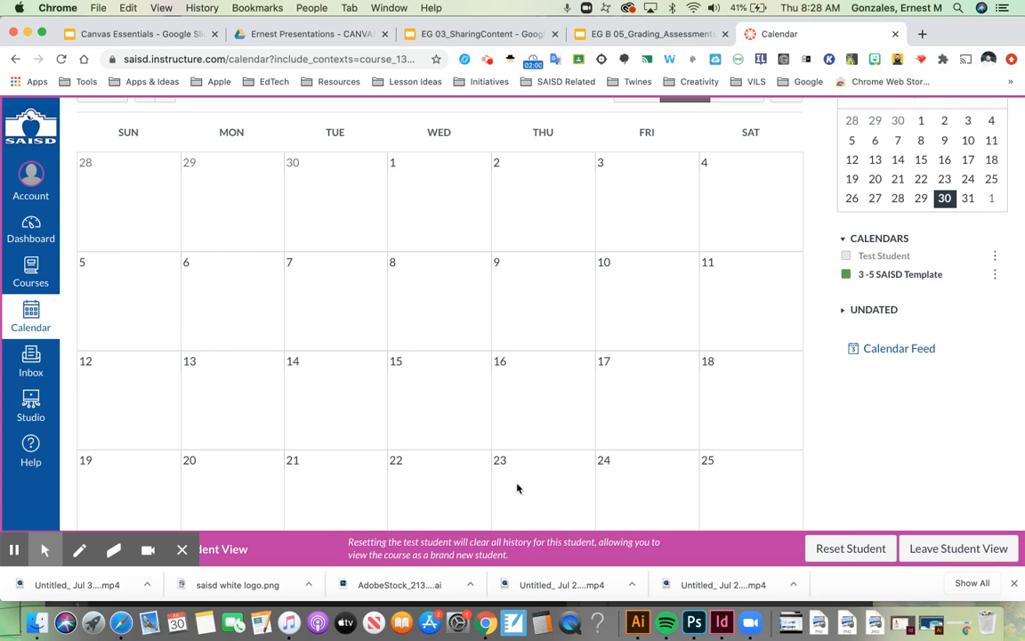
{"action": "mouse_move", "coordinate": [527, 463]}
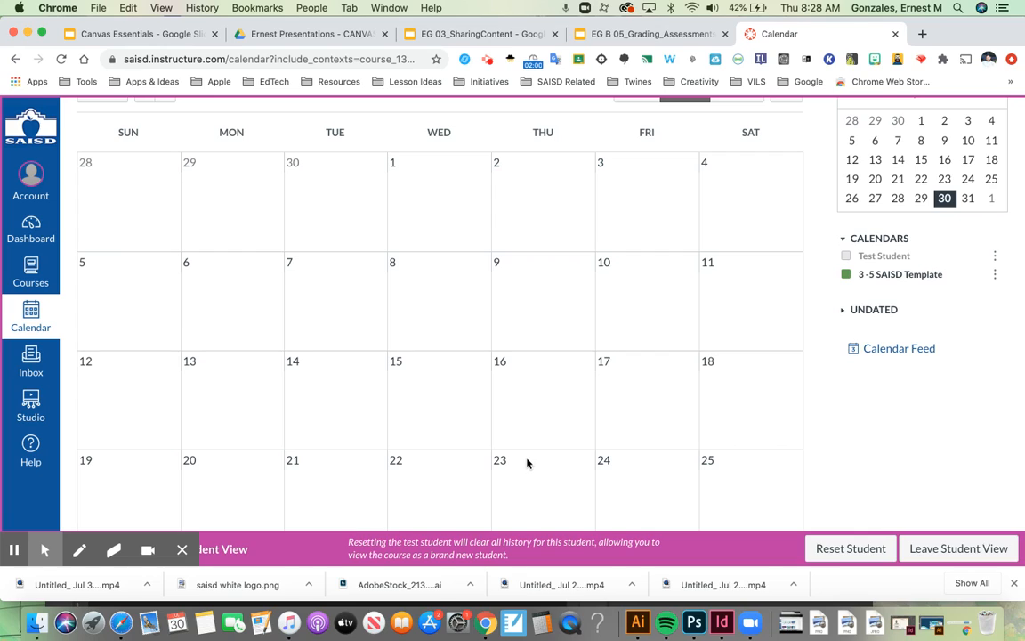
{"action": "mouse_move", "coordinate": [30, 316]}
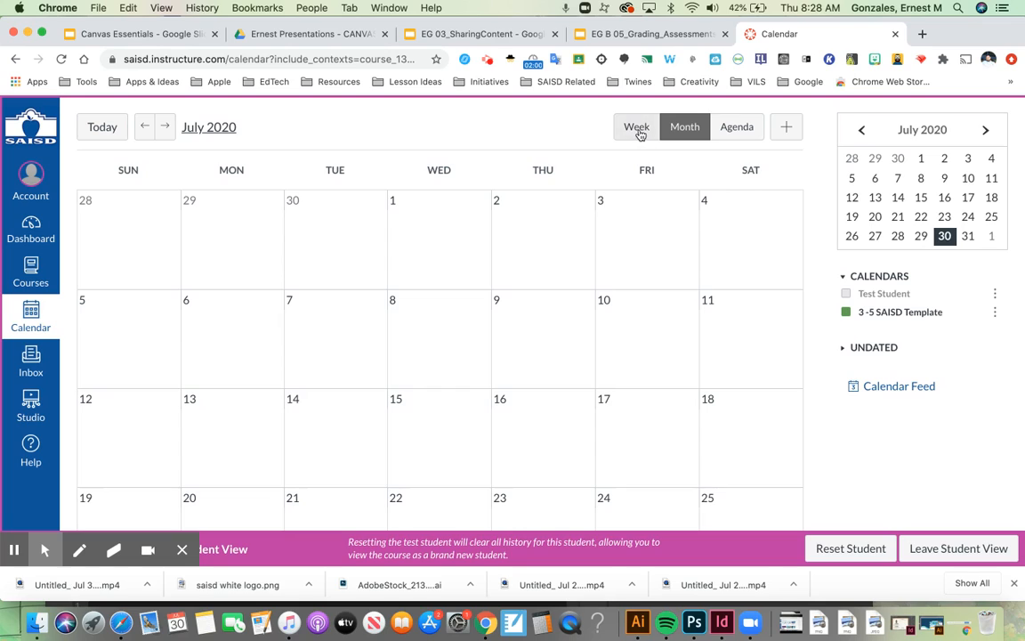
- Switch the calendar through Week, Month, and Agenda views
{"action": "left_click", "coordinate": [636, 126]}
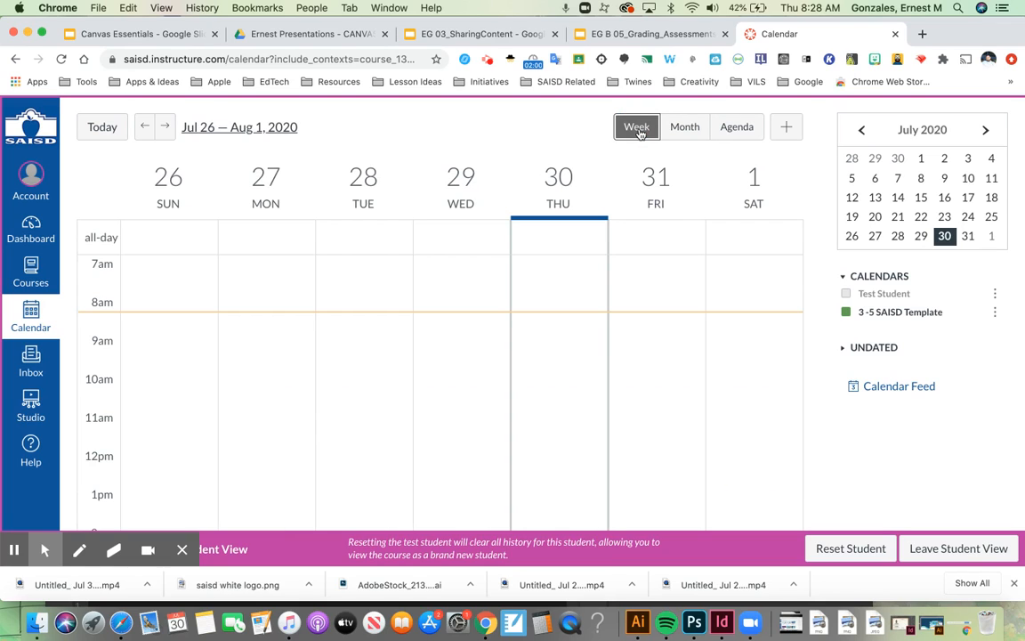
{"action": "left_click", "coordinate": [684, 127]}
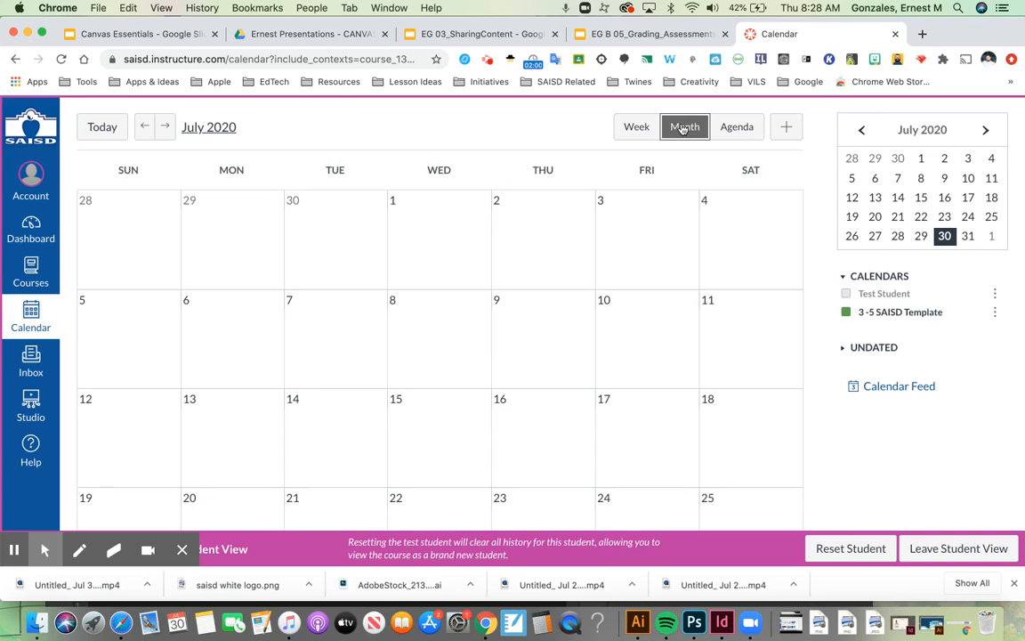
{"action": "left_click", "coordinate": [736, 127]}
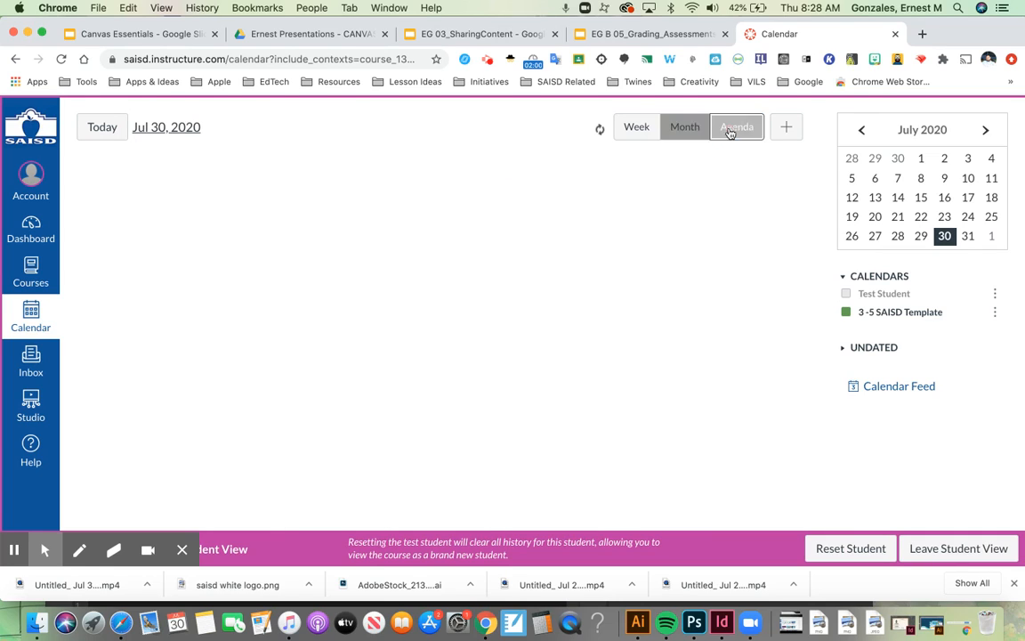
{"action": "left_click", "coordinate": [736, 126]}
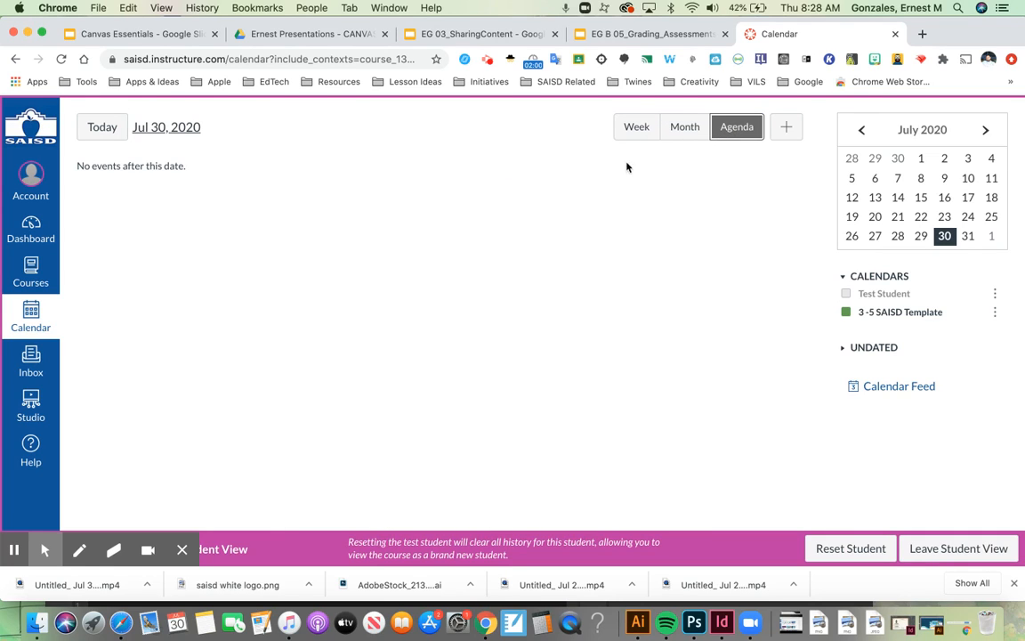
{"action": "mouse_move", "coordinate": [30, 267]}
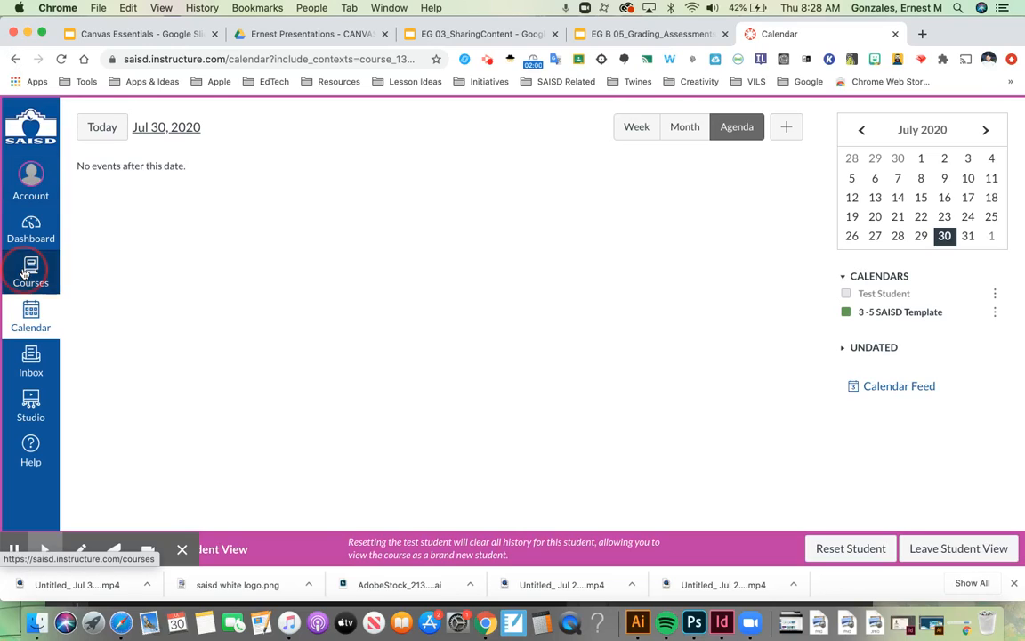
- Reopen 3 -5 SAISD Template from the Courses list and select Announcements
{"action": "left_click", "coordinate": [30, 271]}
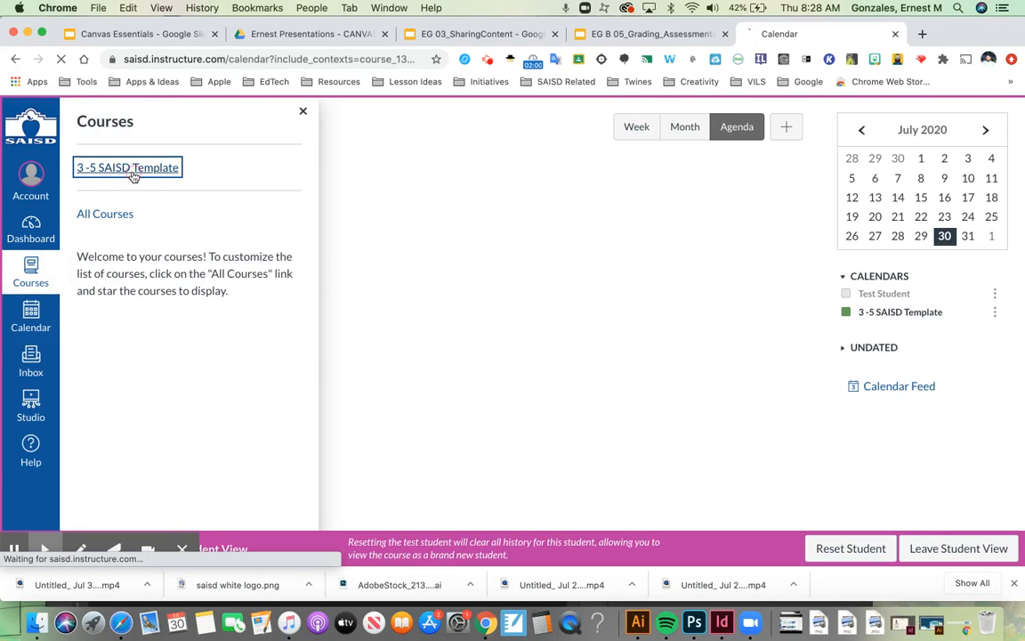
{"action": "left_click", "coordinate": [128, 167]}
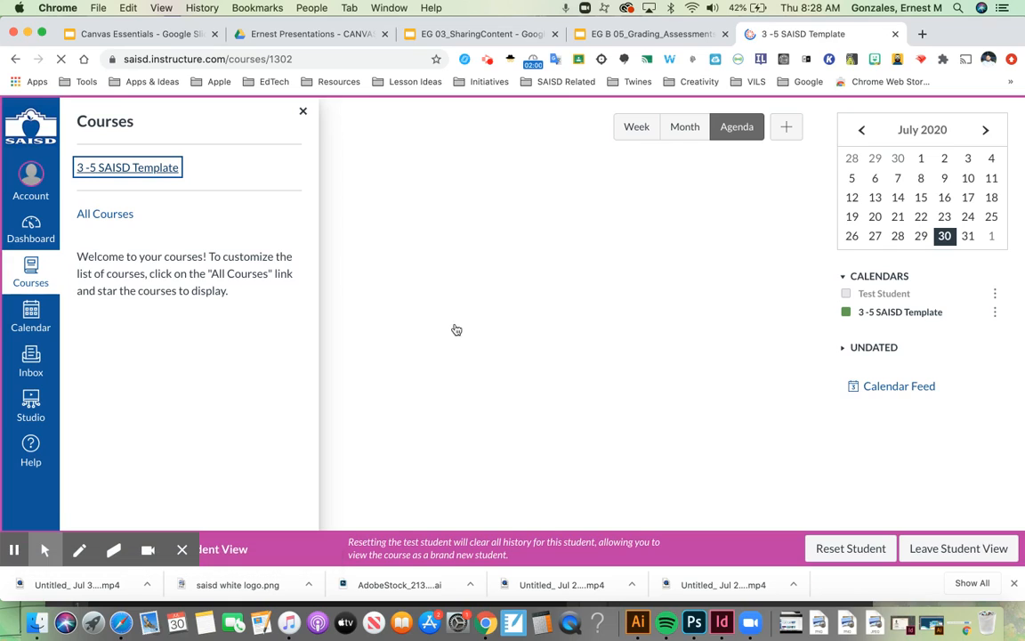
{"action": "left_click", "coordinate": [128, 168]}
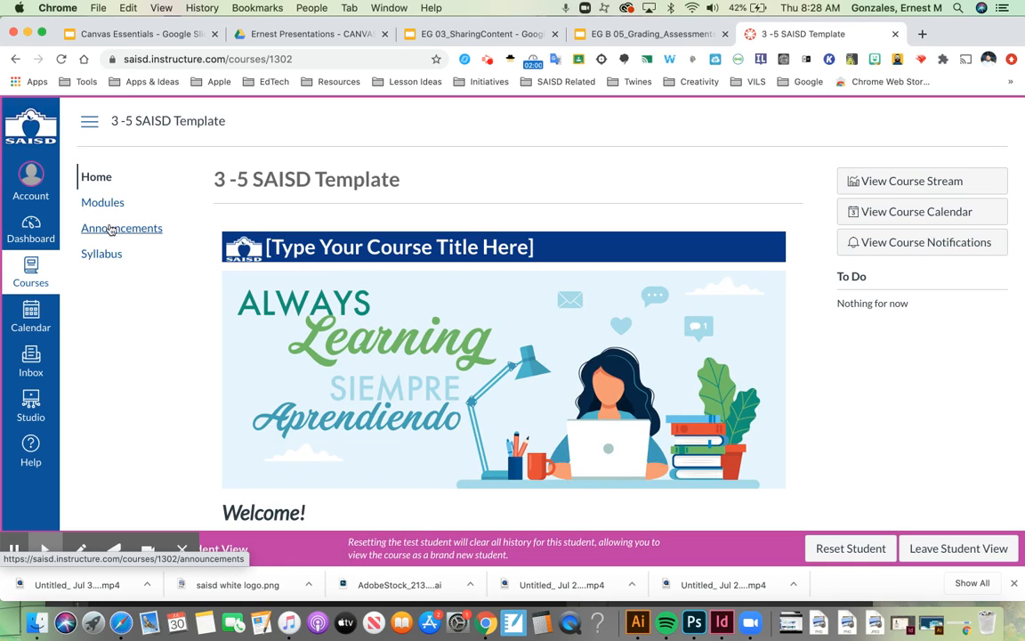
{"action": "mouse_move", "coordinate": [101, 254]}
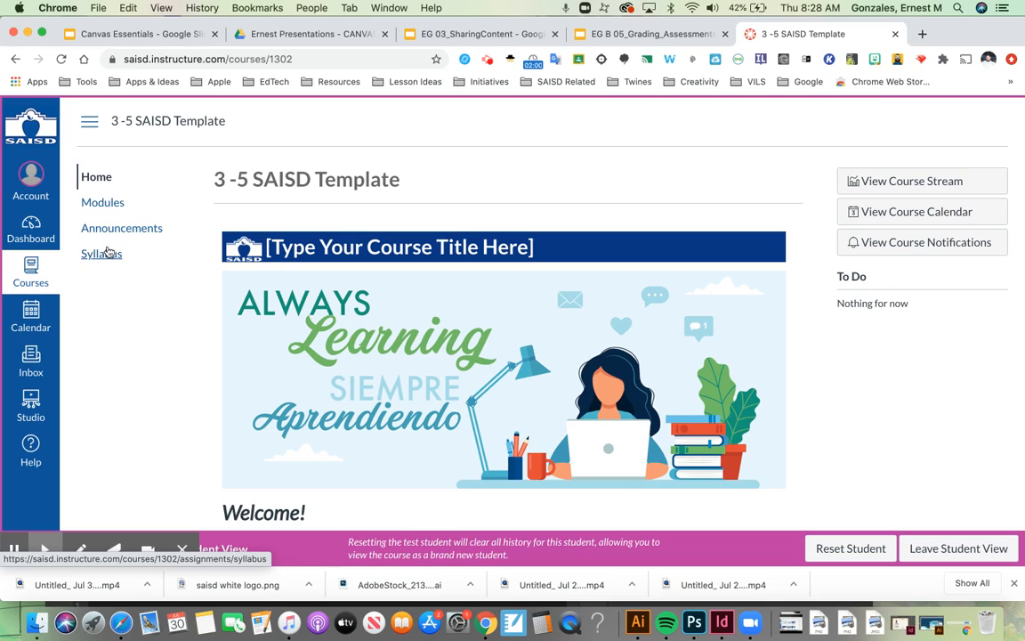
{"action": "mouse_move", "coordinate": [101, 254]}
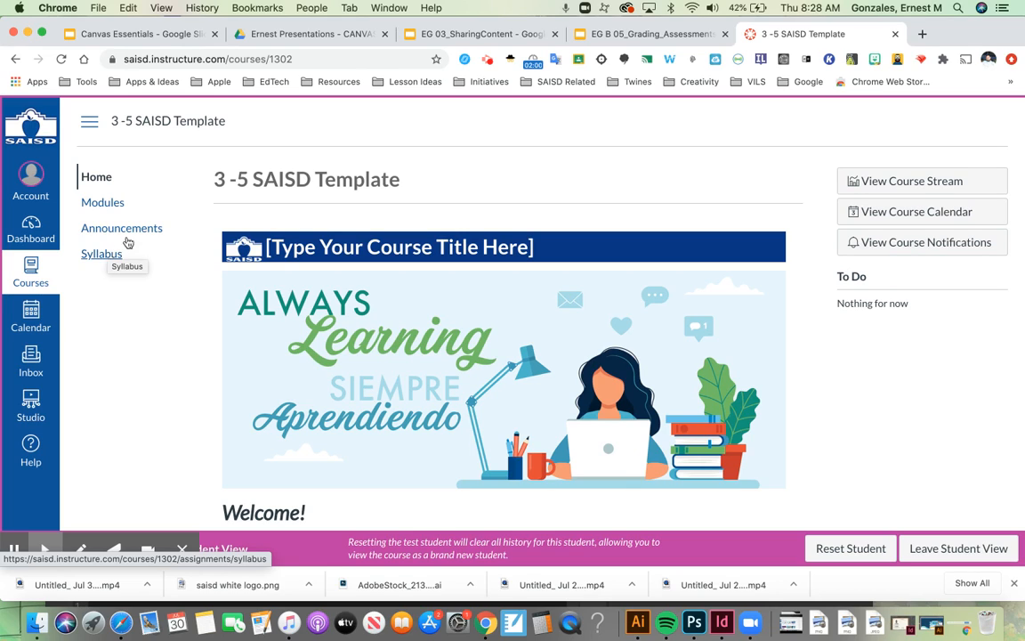
{"action": "left_click", "coordinate": [122, 228]}
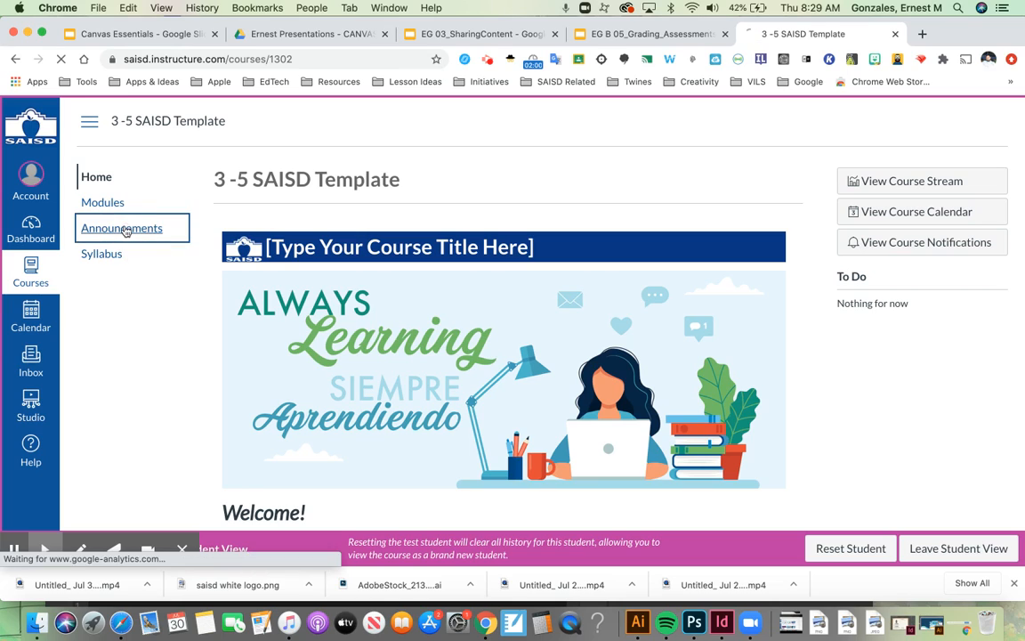
- Open Announcements listing the 'Hi Students!' and 'test tomorrow' posts
{"action": "left_click", "coordinate": [122, 227]}
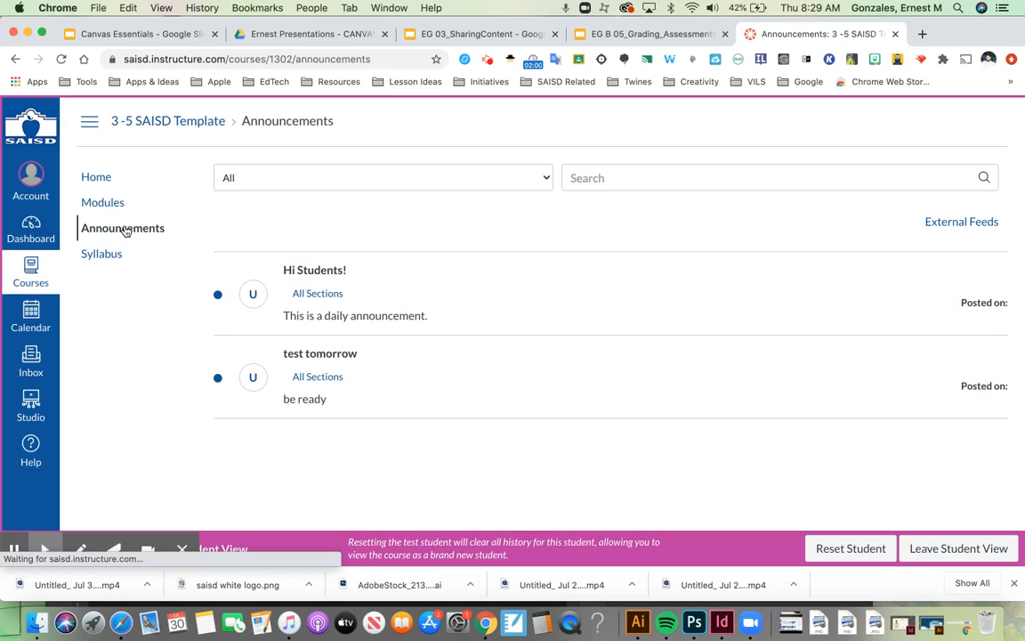
{"action": "mouse_move", "coordinate": [294, 276]}
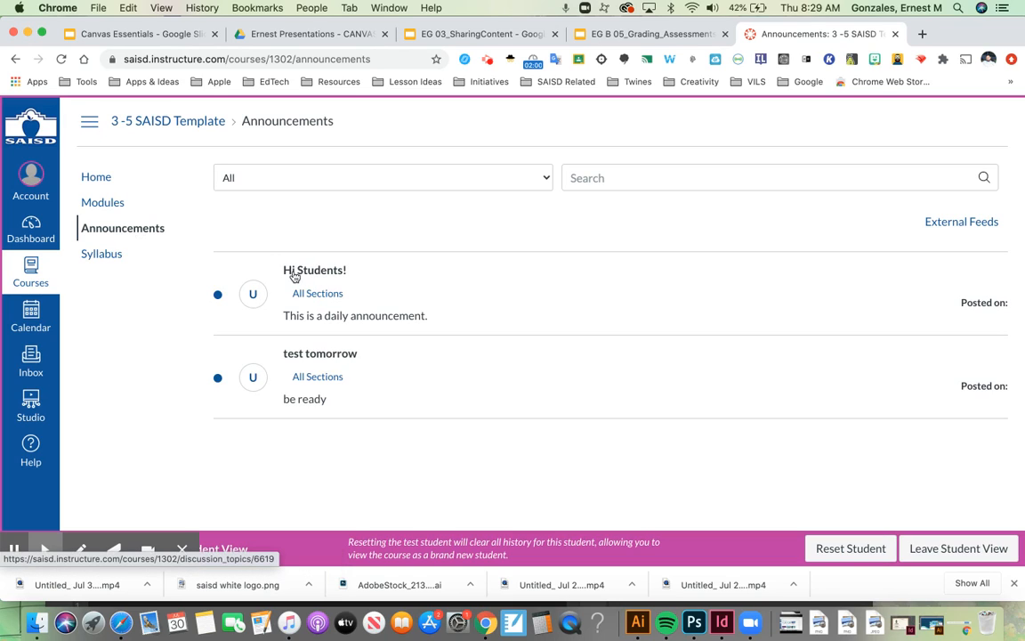
{"action": "mouse_move", "coordinate": [317, 293]}
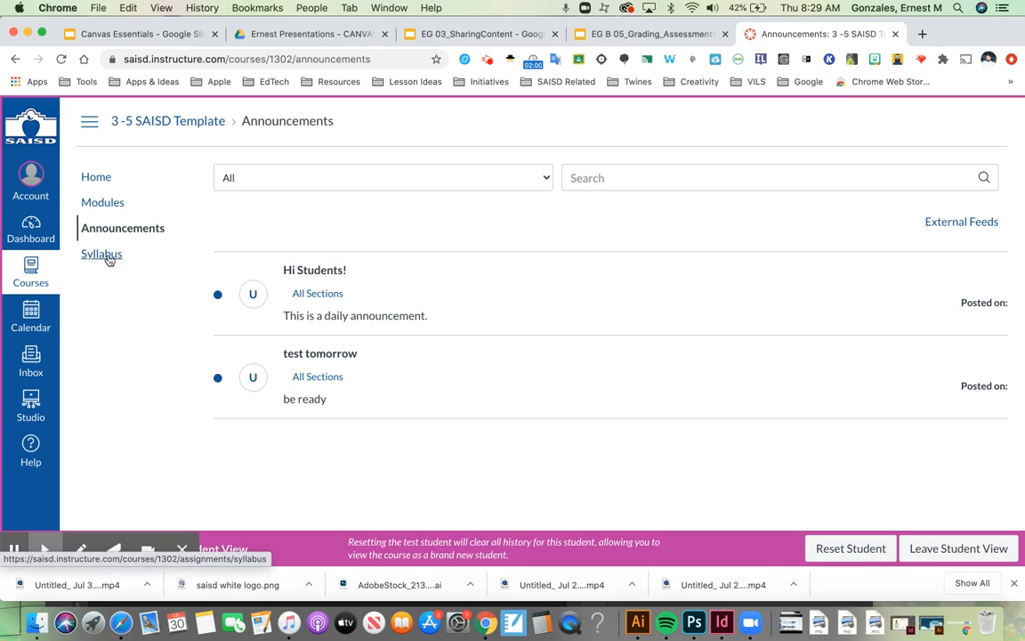
{"action": "mouse_move", "coordinate": [101, 253]}
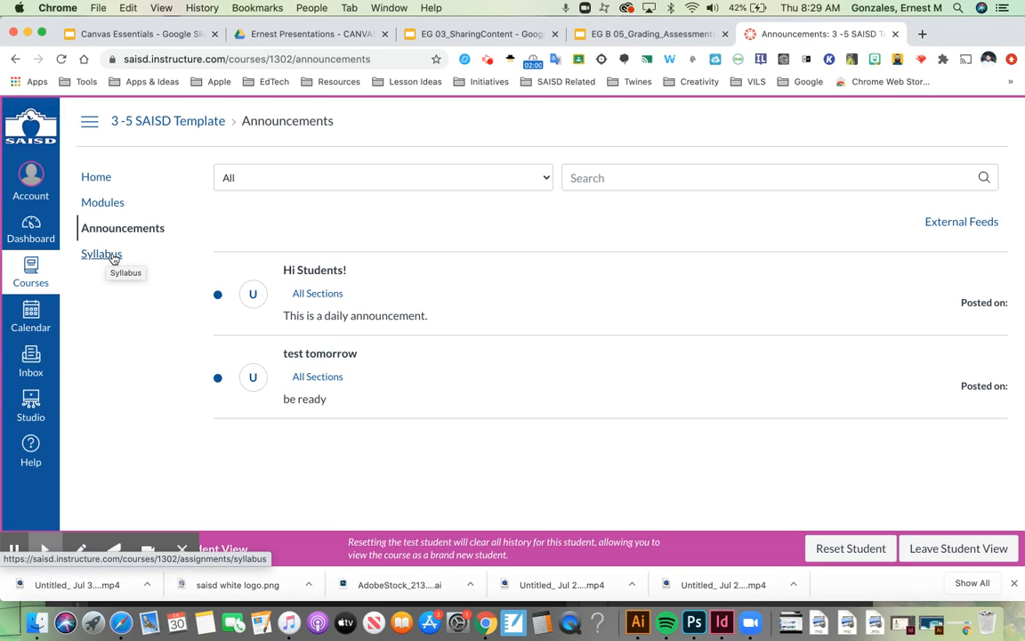